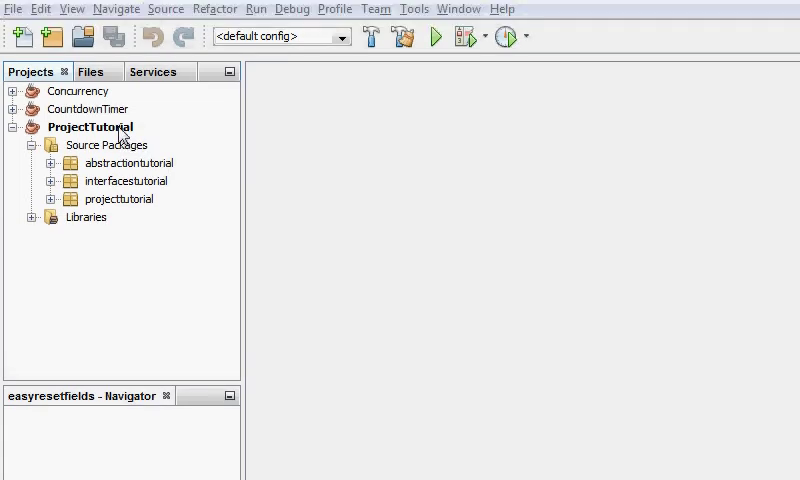
pyautogui.moveTo(117, 148)
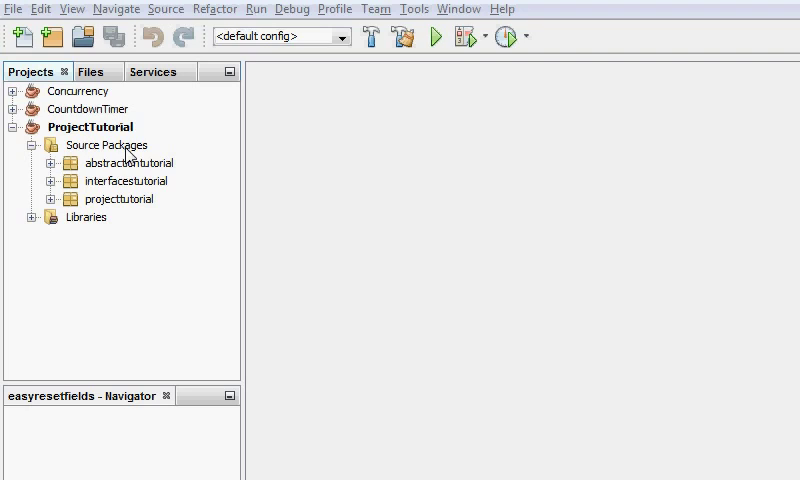
# - Create a Java package named tabletutorial under ProjectTutorial's Source Packages
pyautogui.rightClick(106, 145)
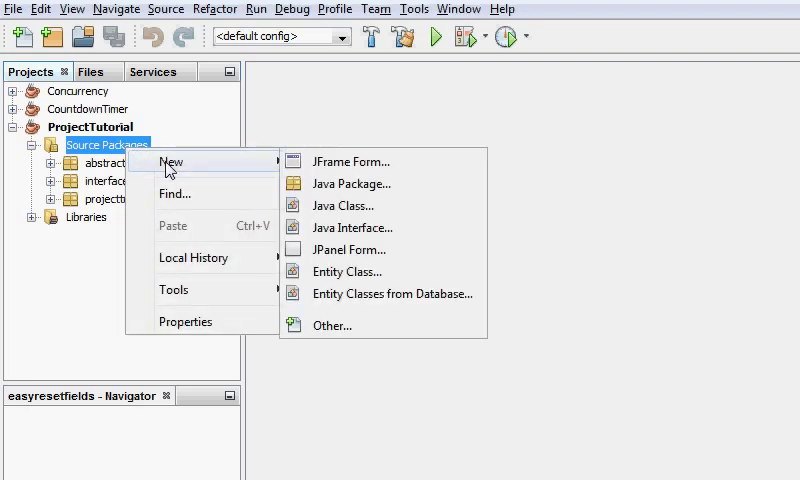
pyautogui.click(351, 183)
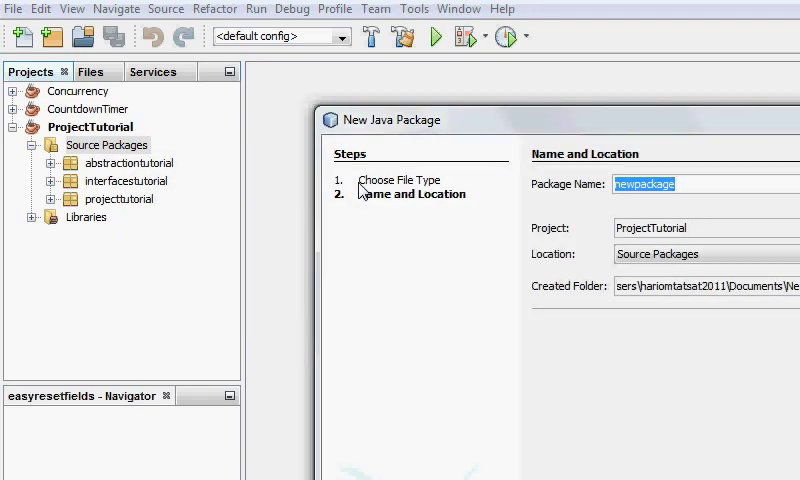
pyautogui.write('ta')
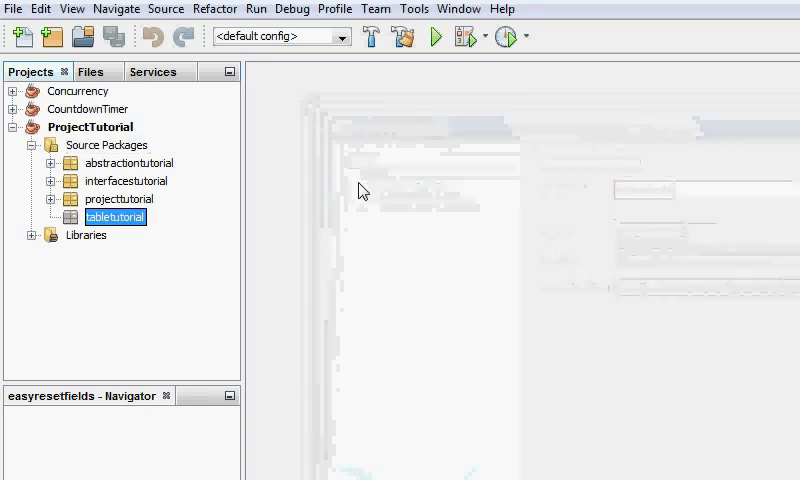
# - Create a JFrame form named TableDemo in the tabletutorial package
pyautogui.rightClick(116, 216)
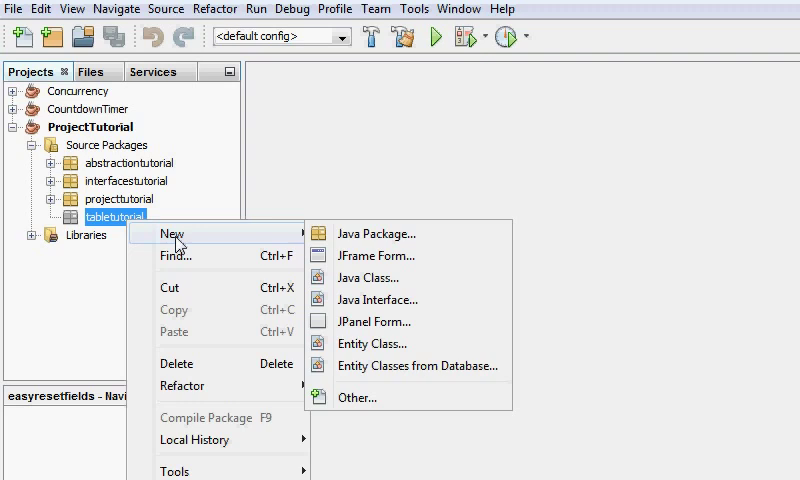
pyautogui.moveTo(375, 255)
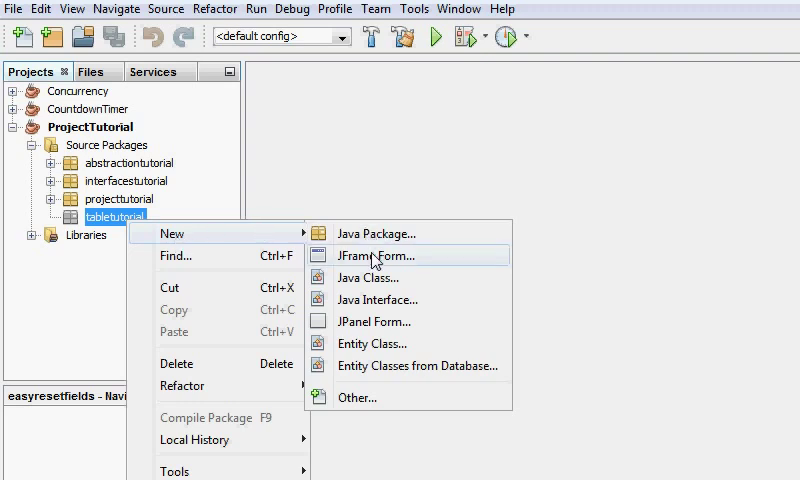
pyautogui.click(374, 255)
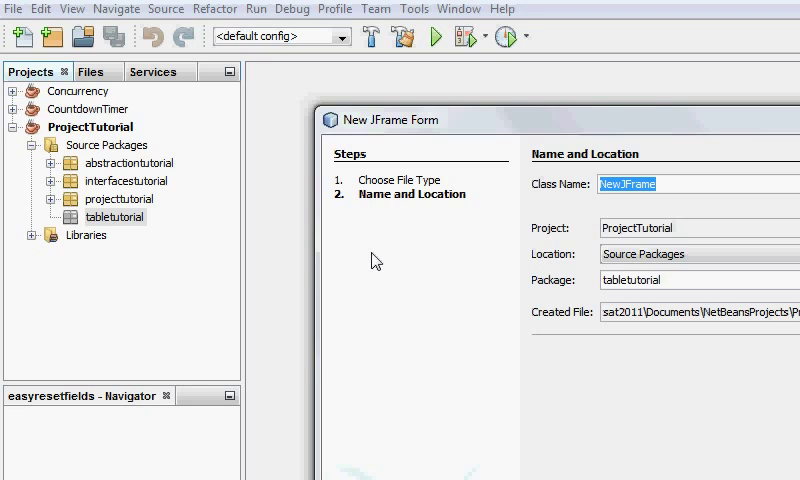
pyautogui.write('Tab')
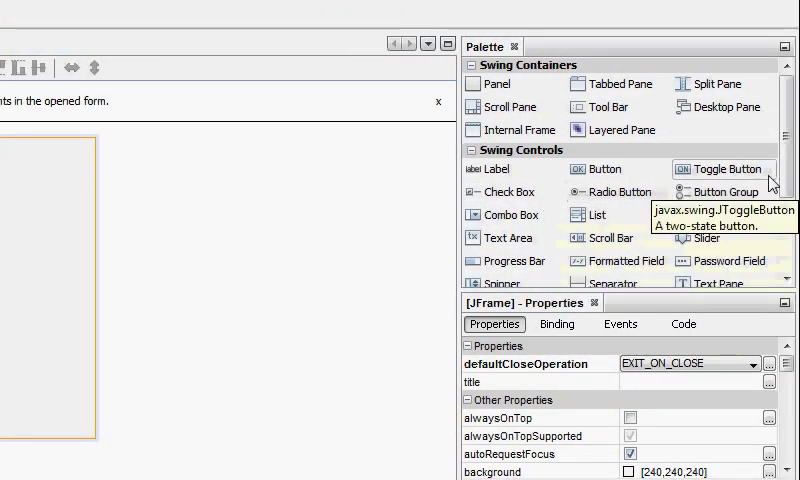
# - Drag a four-column Table from the Palette's Swing Controls onto the form and enlarge it
pyautogui.scroll(-3)
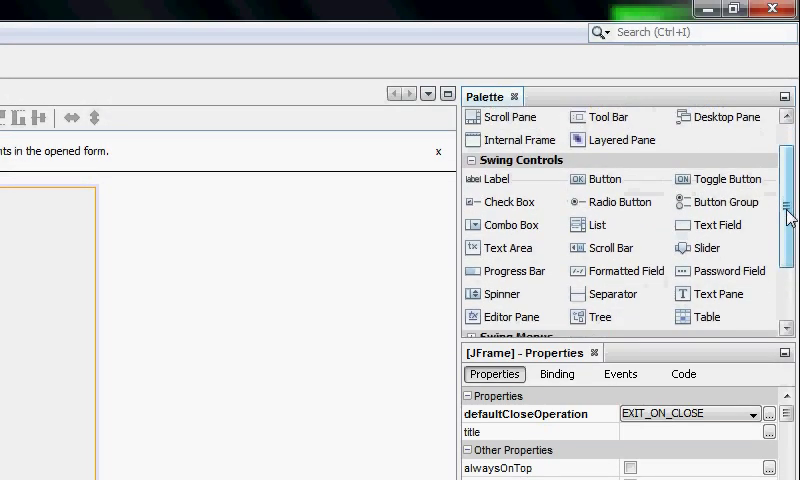
pyautogui.scroll(-3)
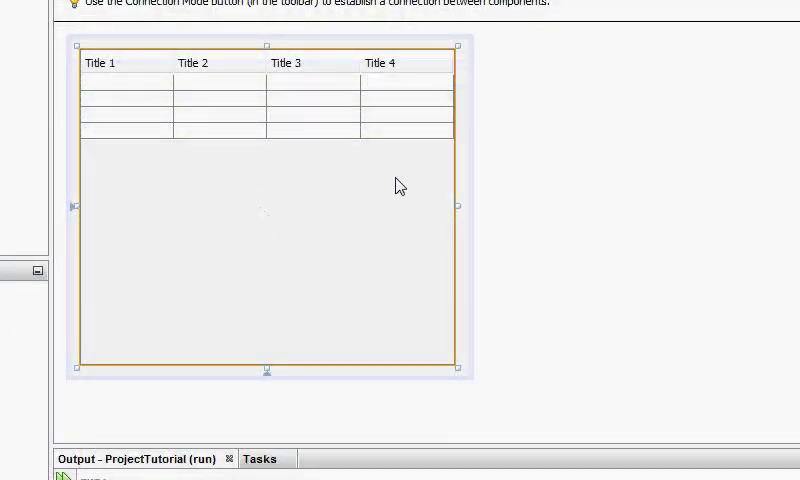
pyautogui.moveTo(472, 173)
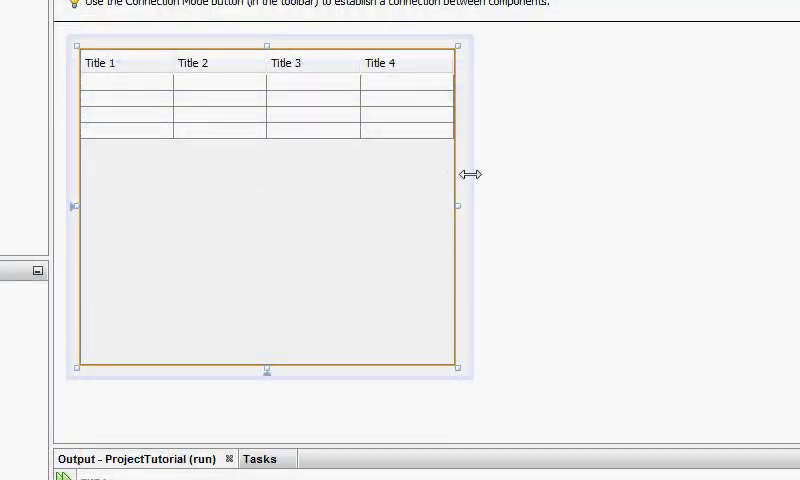
pyautogui.moveTo(469, 186)
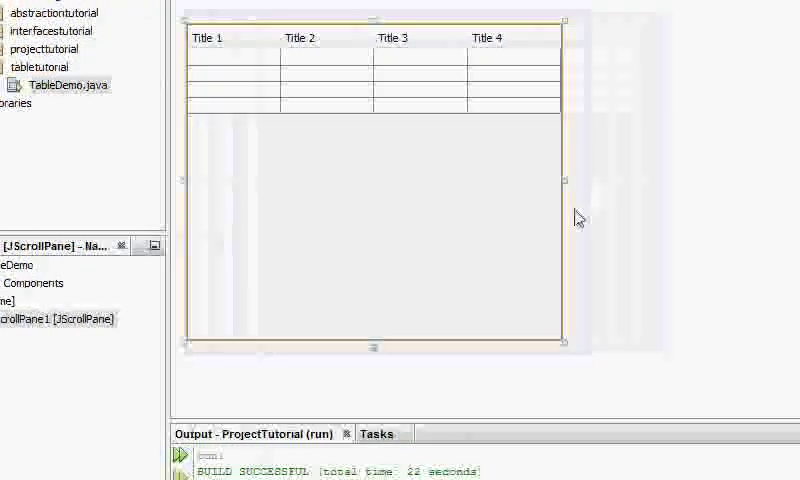
# - Place a jButton1 button on the form above the table
pyautogui.rightClick(578, 217)
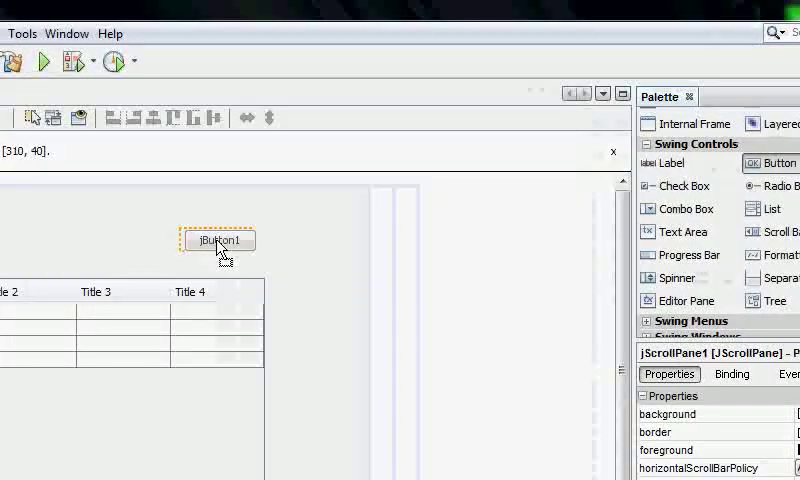
# - Add a second button and label the buttons 'instantiate table' and 'Add Row'
pyautogui.click(222, 239)
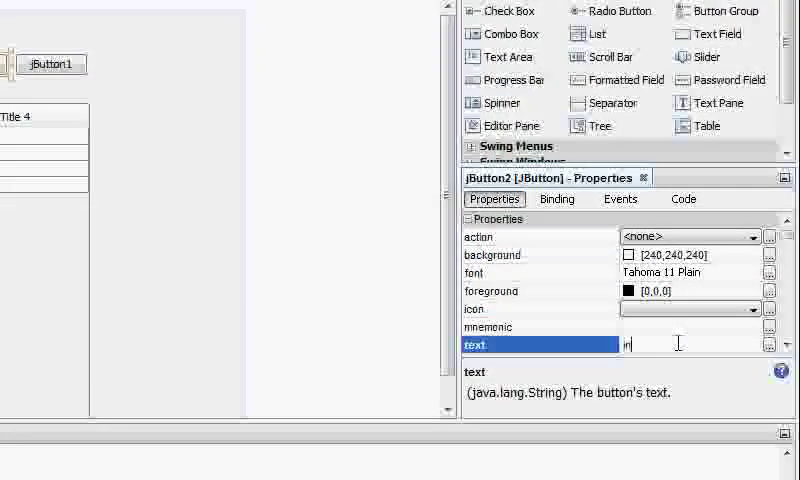
pyautogui.write('instantiate')
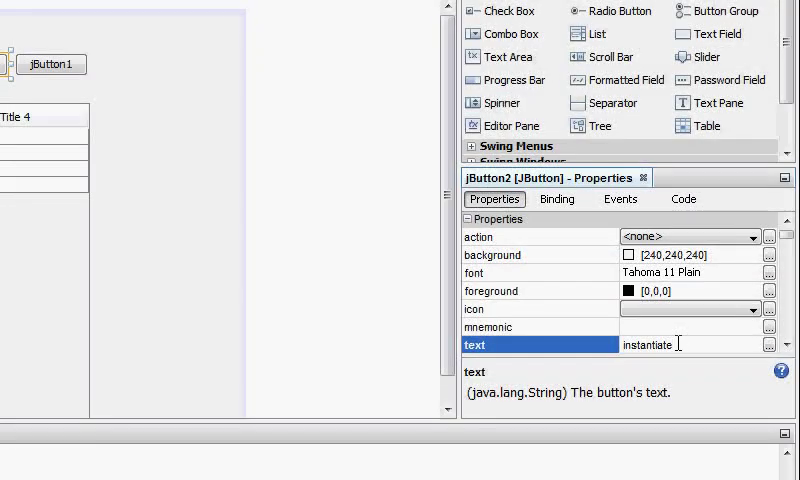
pyautogui.write('table')
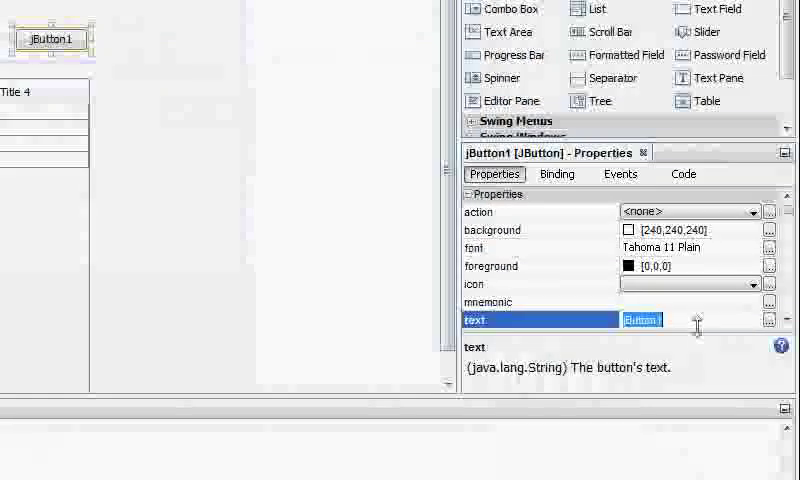
pyautogui.write('Add Row')
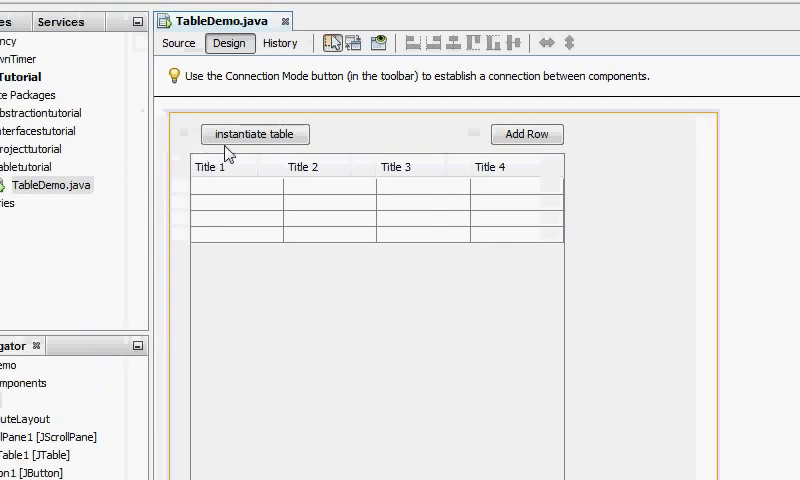
# - Declare the fields Object[][] data = null and String[] columnNames = new String[2]
pyautogui.click(178, 43)
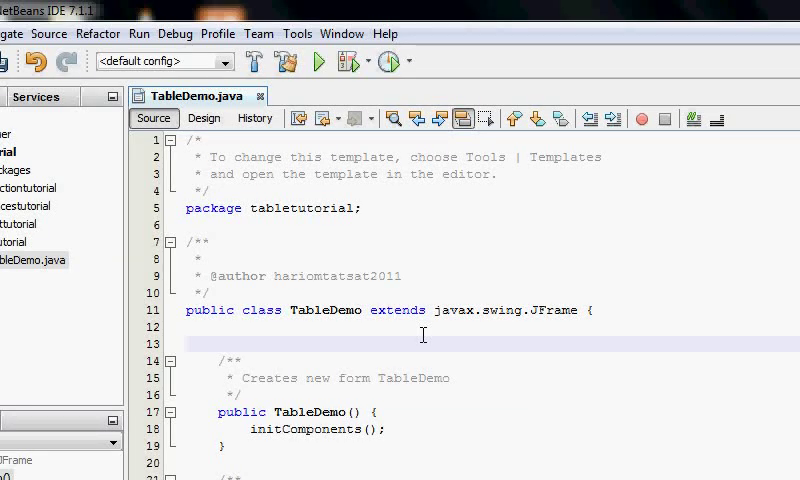
pyautogui.write('Object')
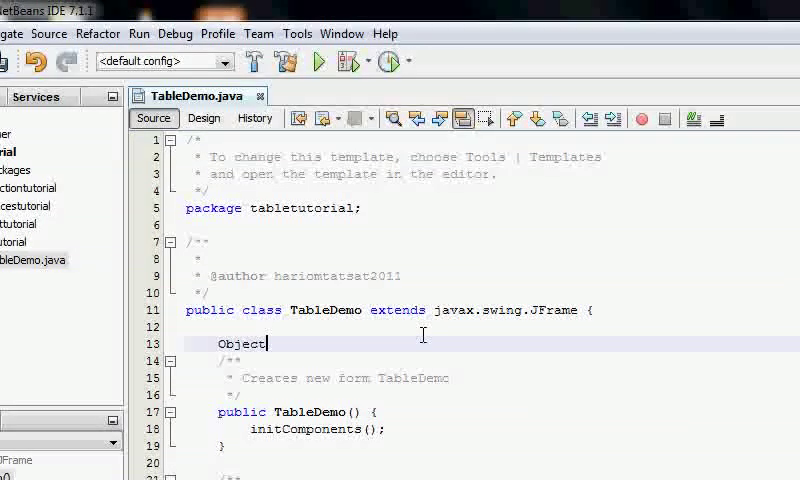
pyautogui.write('[][] data')
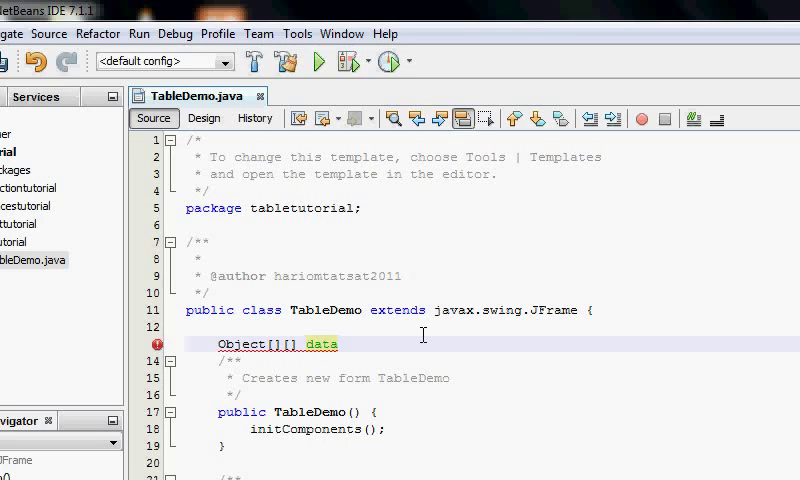
pyautogui.write('= nu')
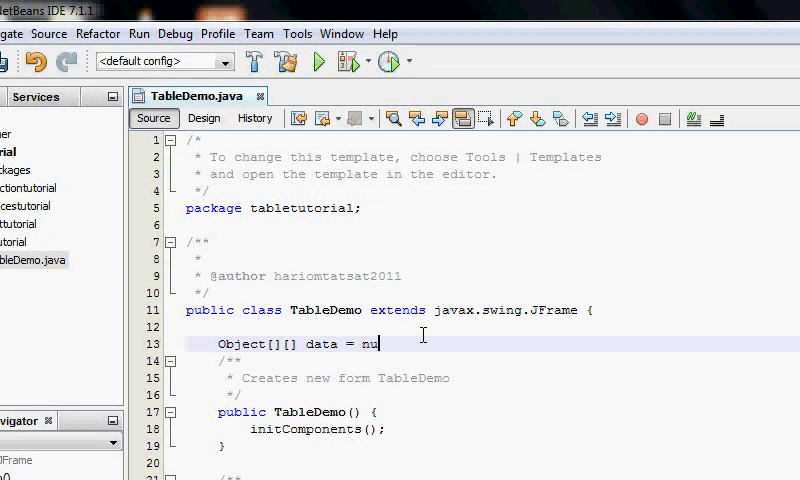
pyautogui.write('ll;')
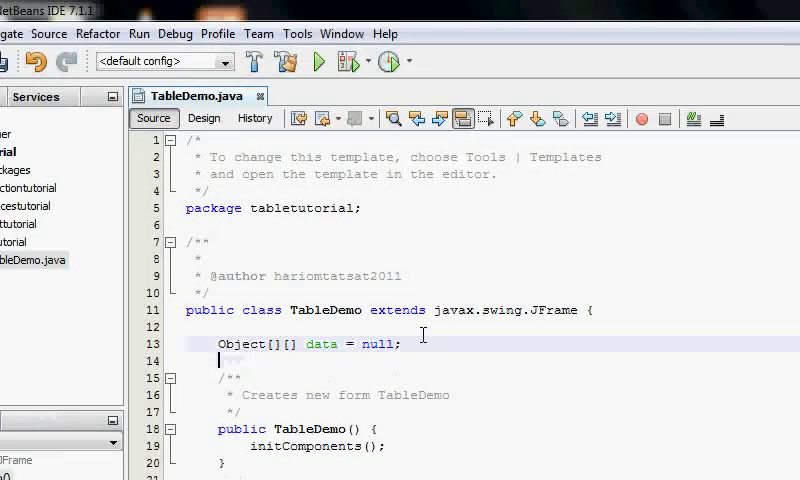
pyautogui.write('String')
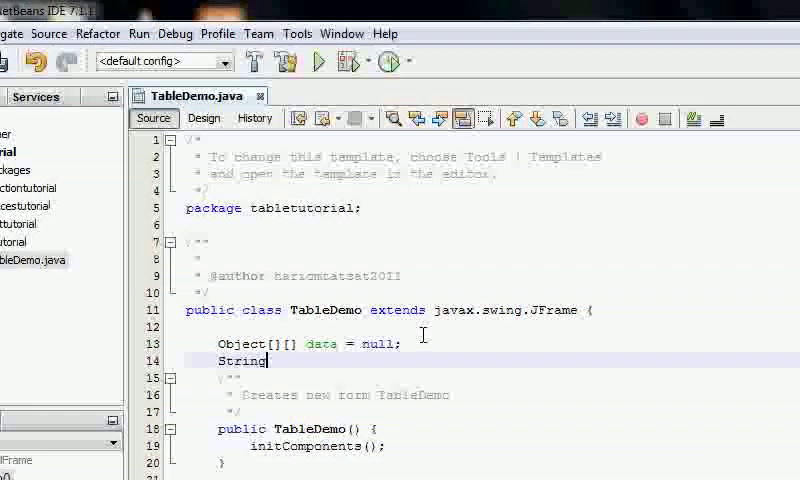
pyautogui.write('[] column')
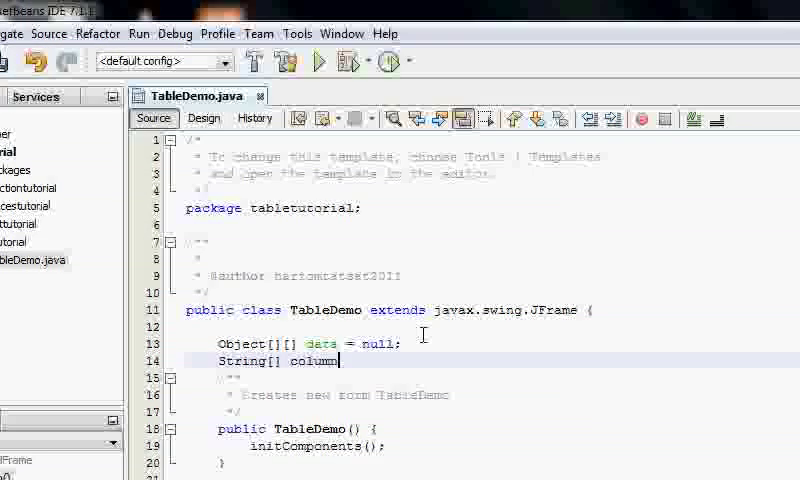
pyautogui.write('Names = new String[2];')
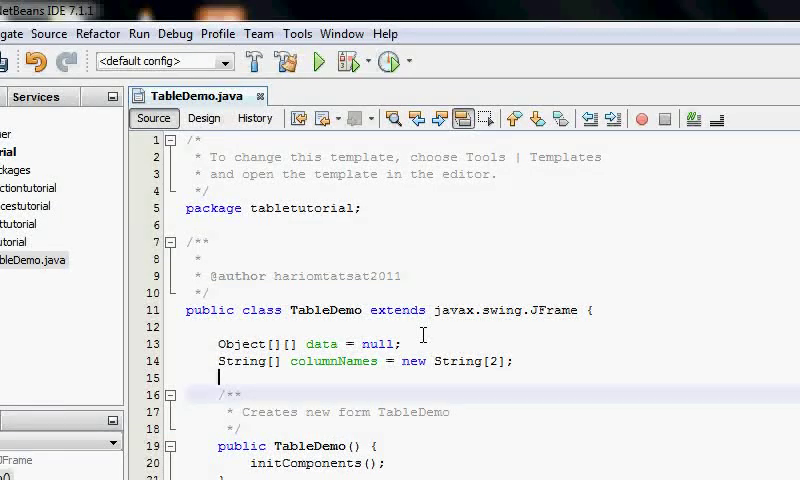
pyautogui.scroll(-3)
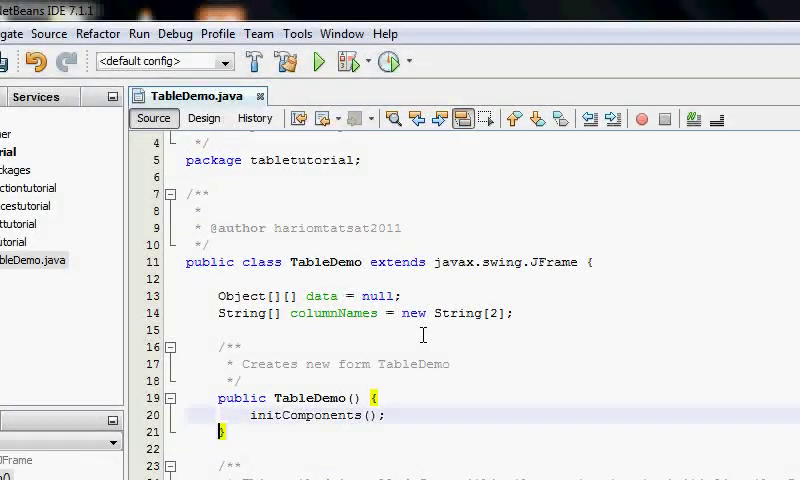
# - Set columnNames to a new String array holding "Name" and "Country"
pyautogui.click(204, 118)
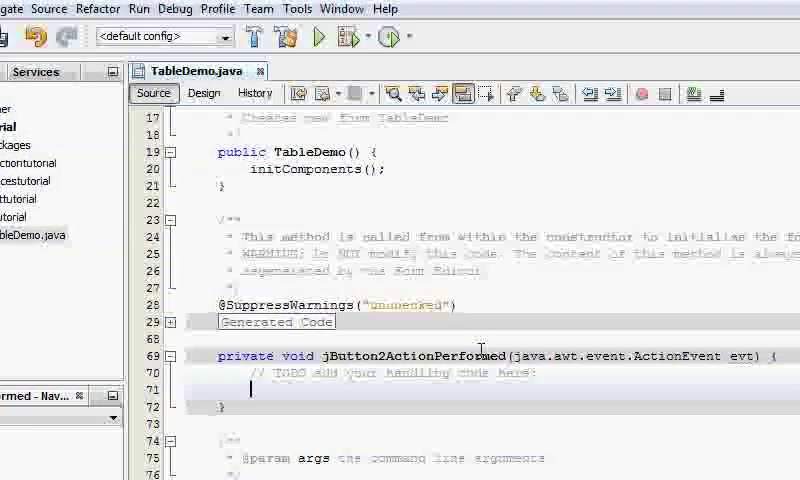
pyautogui.write('c')
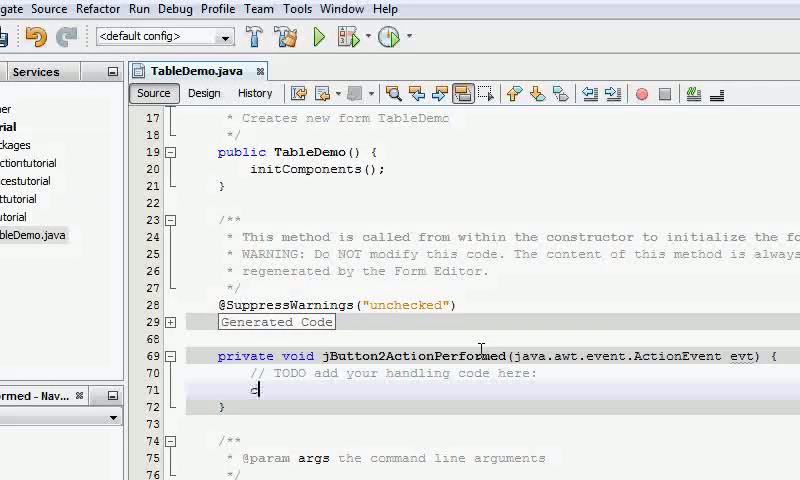
pyautogui.write('columnNames =')
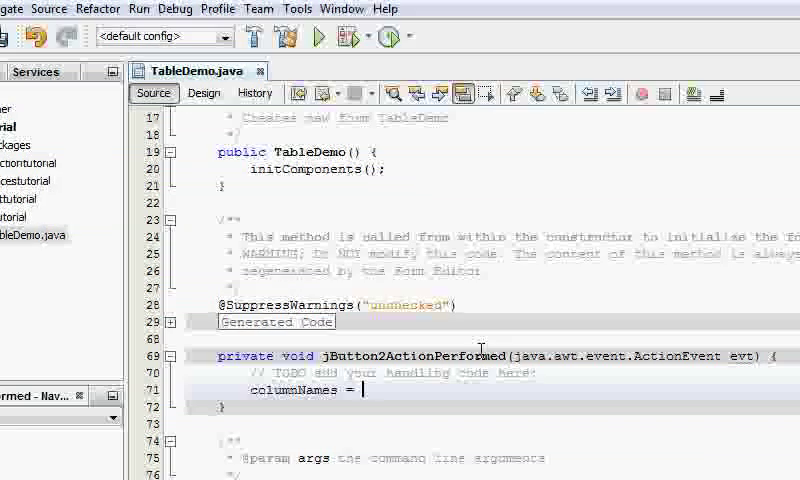
pyautogui.write('new String[2]')
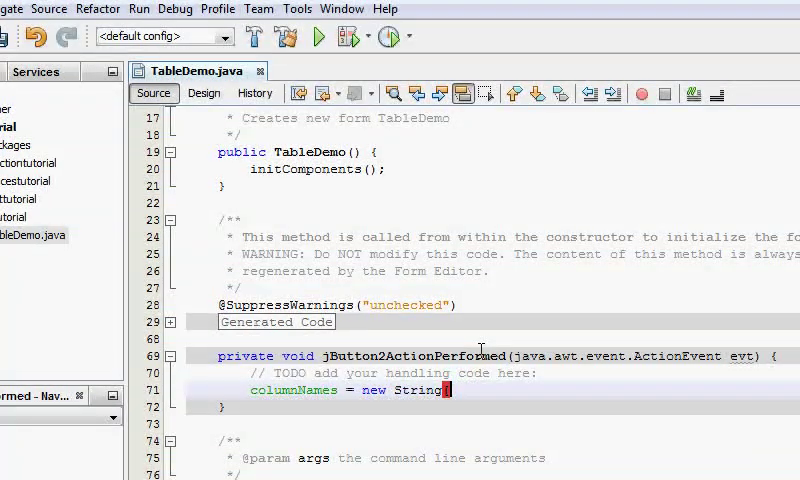
pyautogui.write('[] {}')
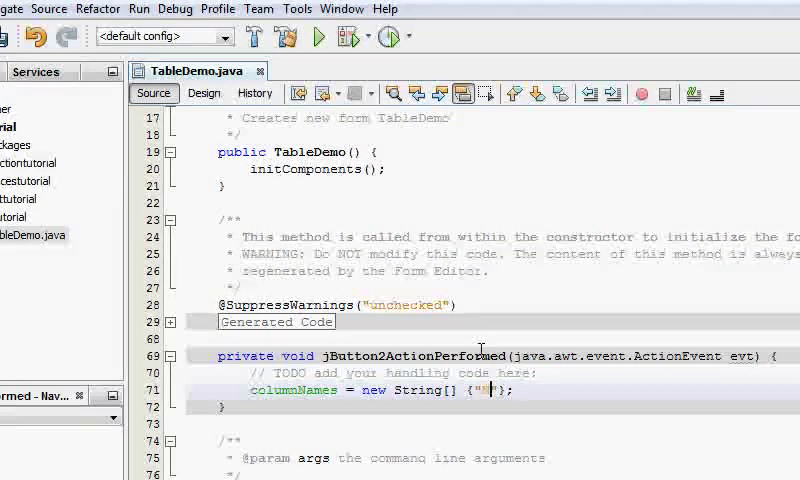
pyautogui.write('"Name","Country')
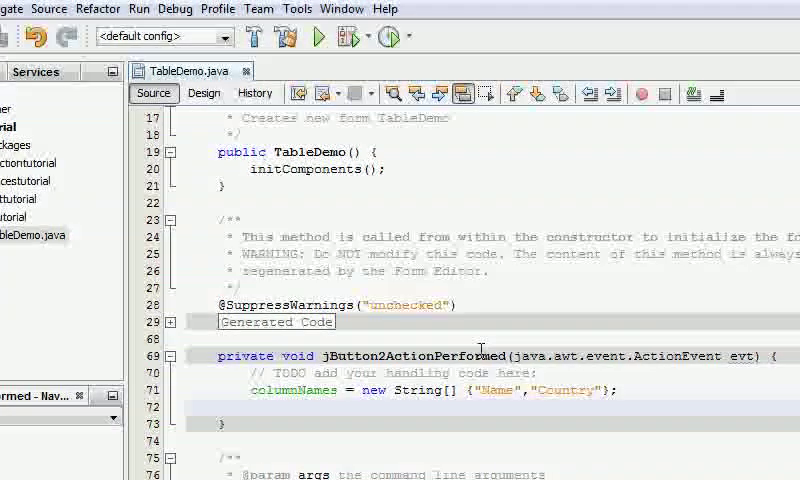
# - Initialise data as a one-row, two-column Object array
pyautogui.write('Object')
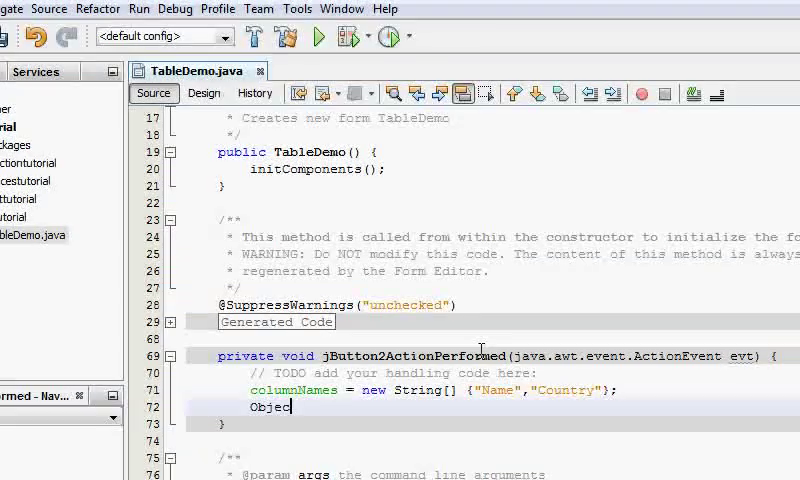
pyautogui.write('[][]')
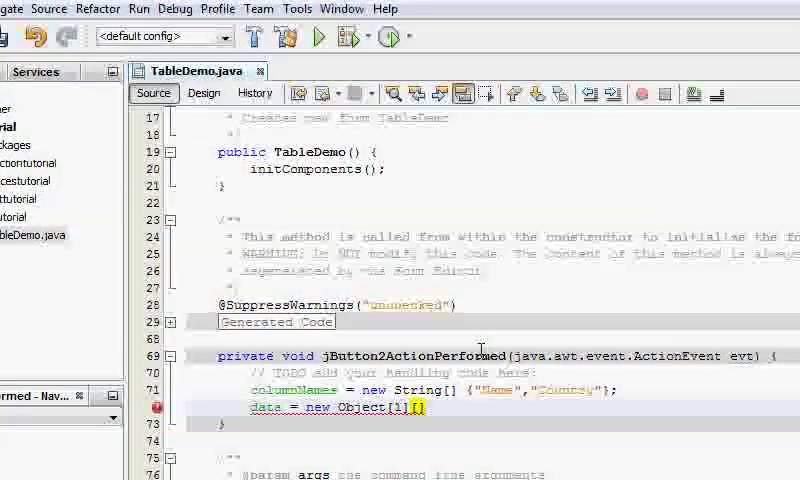
pyautogui.write('[2];')
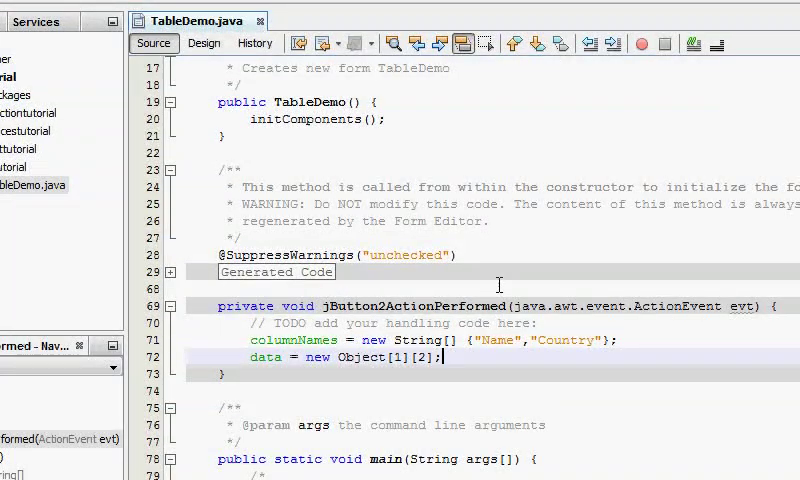
pyautogui.write('data[0]')
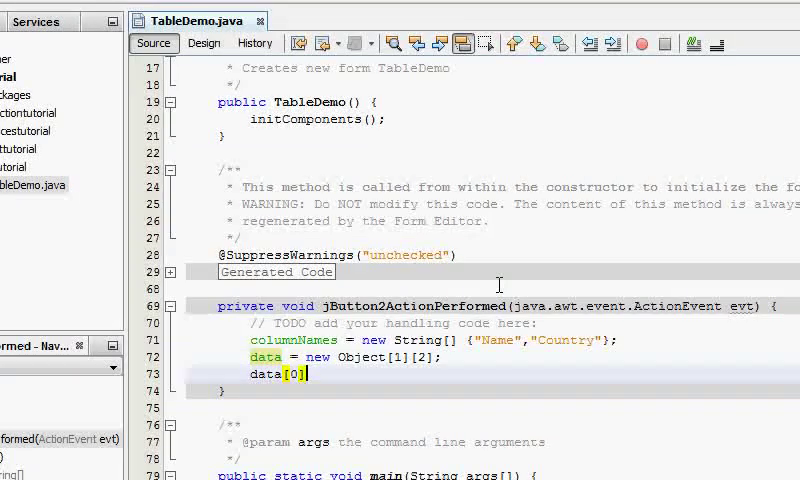
pyautogui.write('[1]')
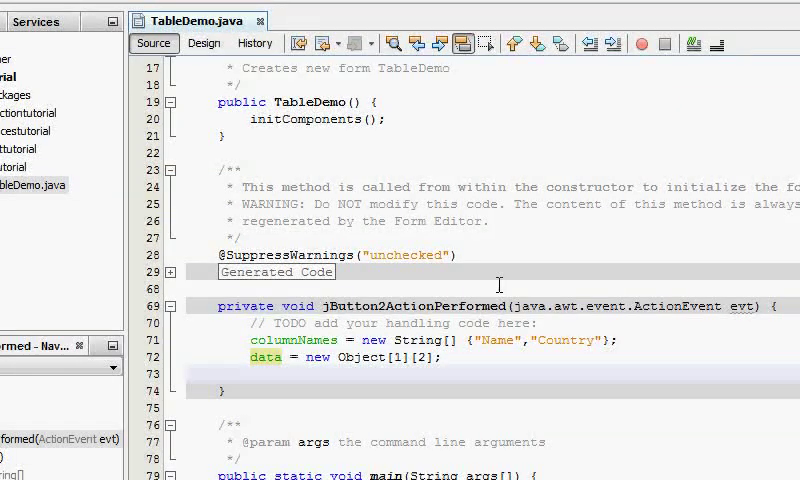
# - Fill data[0][0] and data[0][1] from JOptionPane.showInputDialog prompts for name and country
pyautogui.write('data')
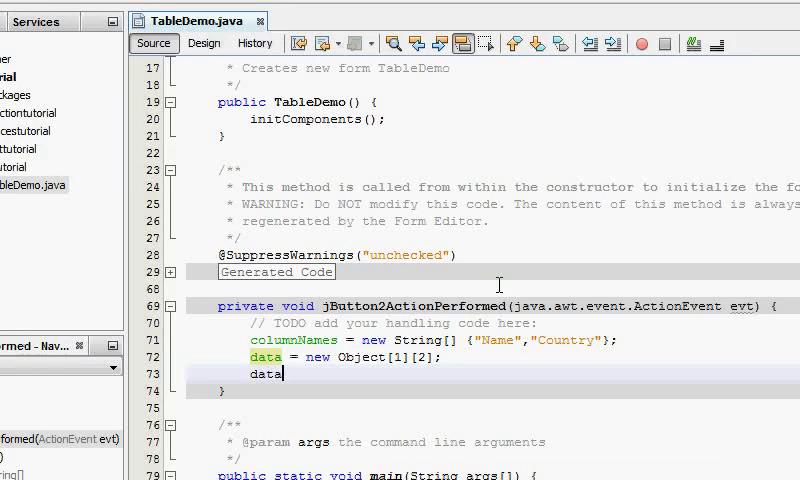
pyautogui.write('[0][0] =')
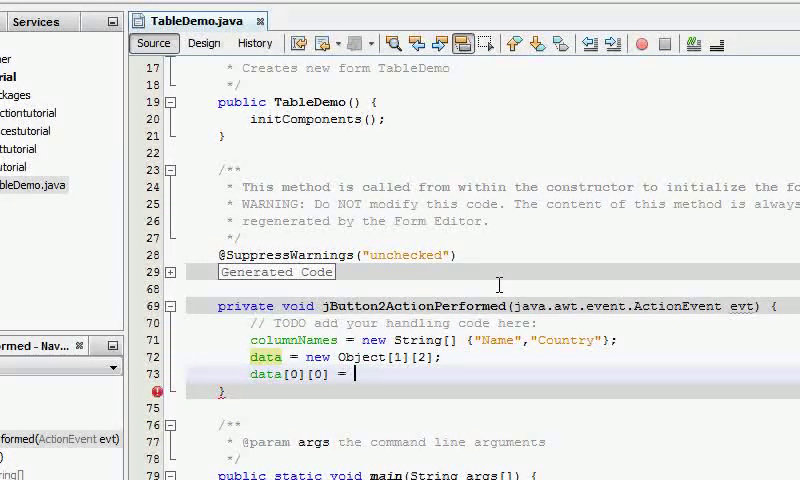
pyautogui.write('JOptionPa')
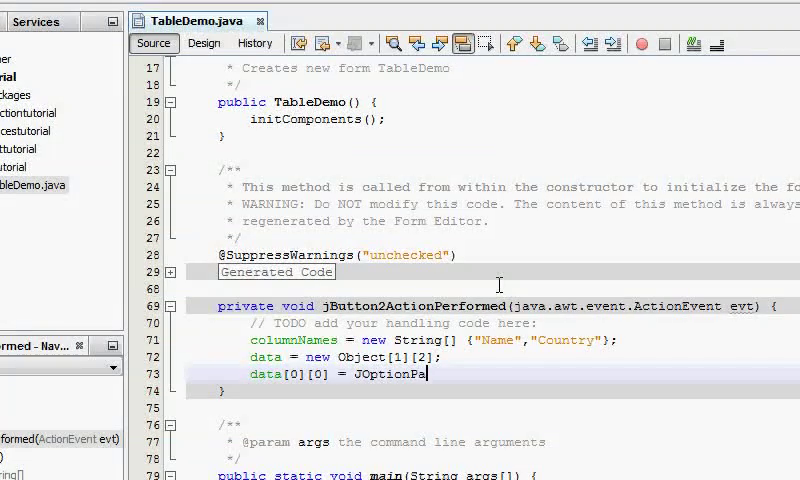
pyautogui.write('ne.showInputDia')
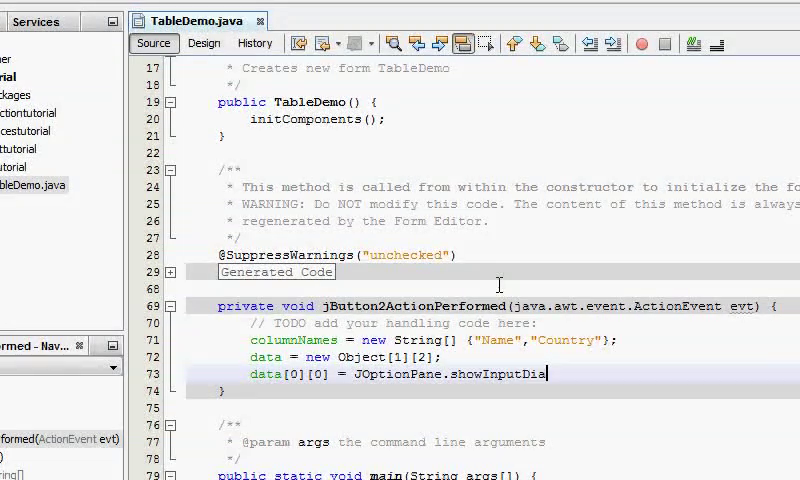
pyautogui.write('("')
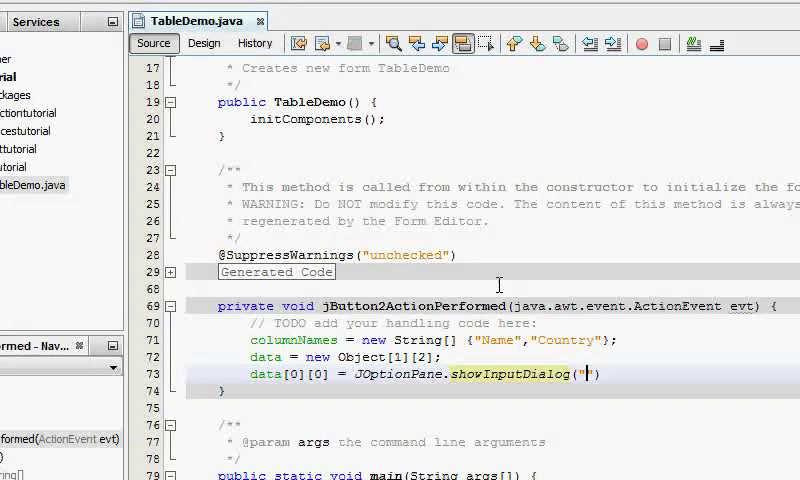
pyautogui.write('Enter your name')
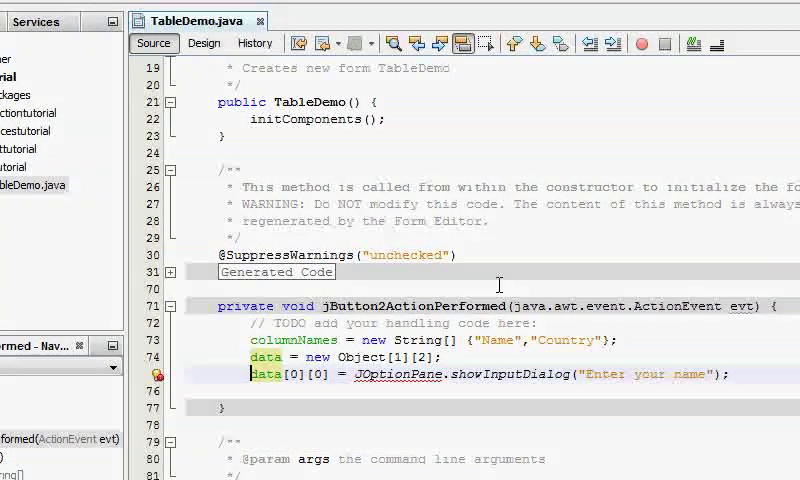
pyautogui.write('data[0][1] = JOption')
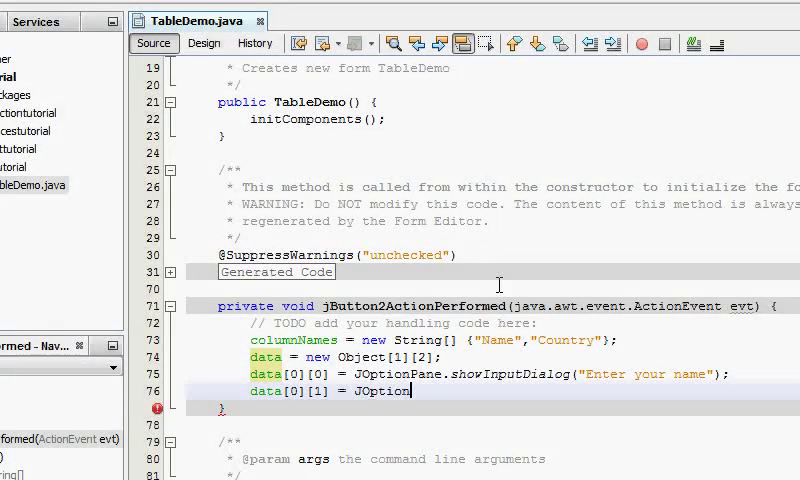
pyautogui.write('showInputDialog("Enter country");')
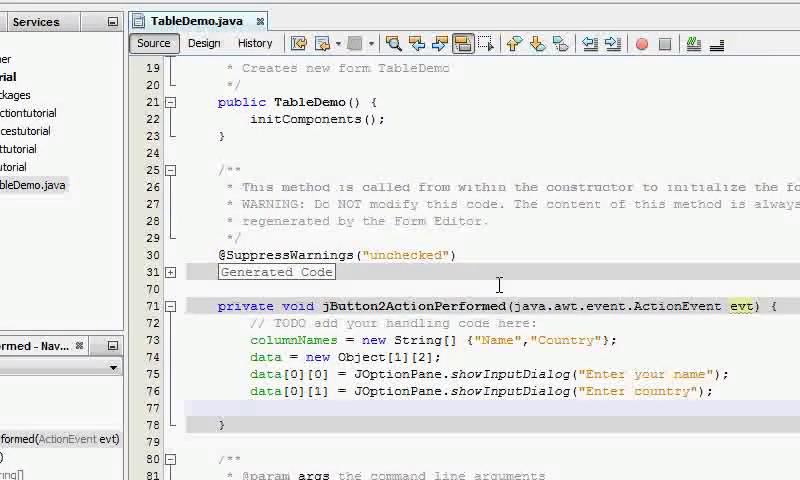
# - Set jTable1's model to new DefaultTableModel(data, columnNames) and run the project
pyautogui.write('jtab')
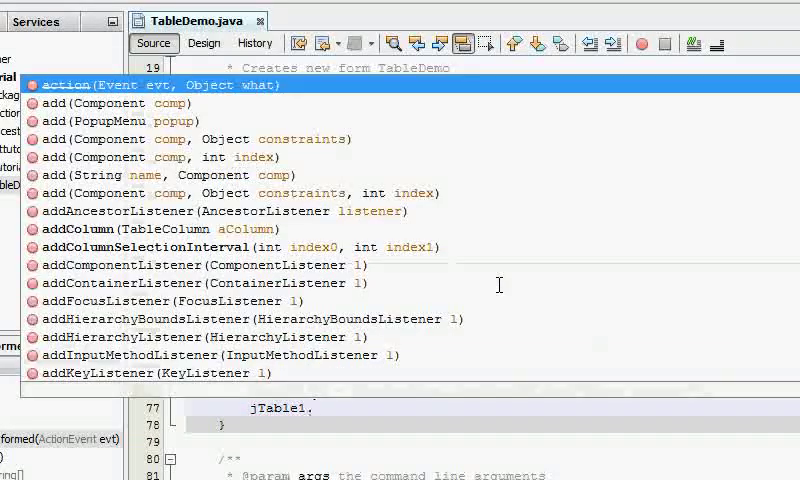
pyautogui.write('setModel(new')
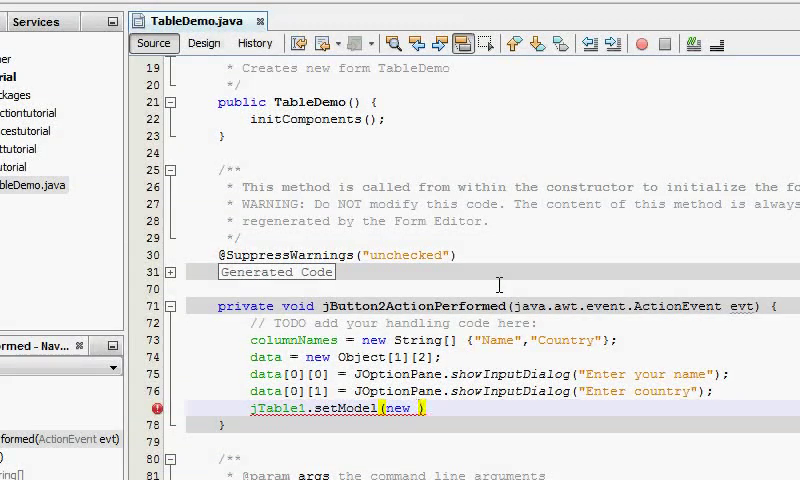
pyautogui.write('DefaultTableModel(data, columnNames')
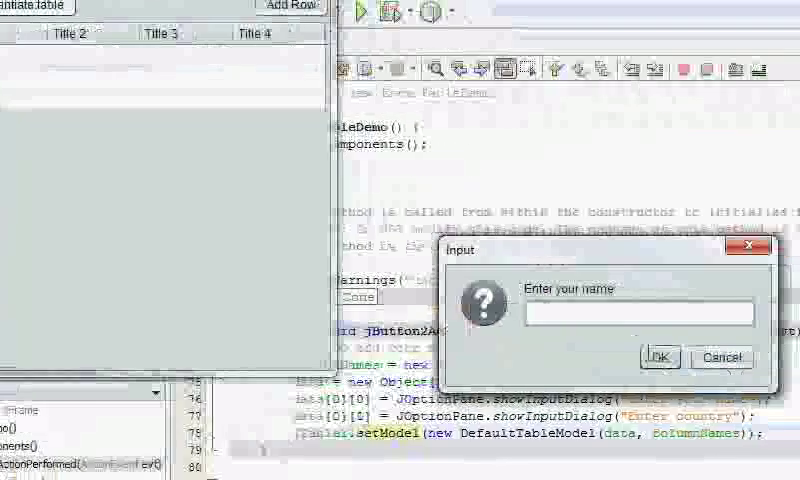
# - Enter Manthan as the name and UK as the country in the app's prompts
pyautogui.write('M')
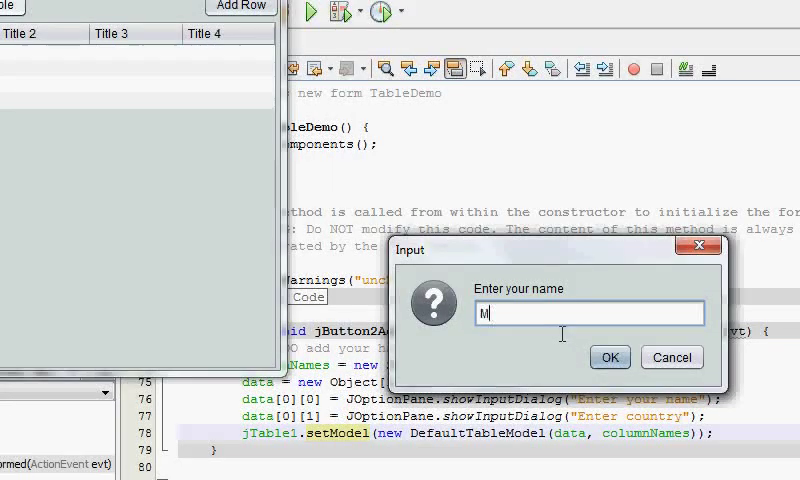
pyautogui.write('anthan')
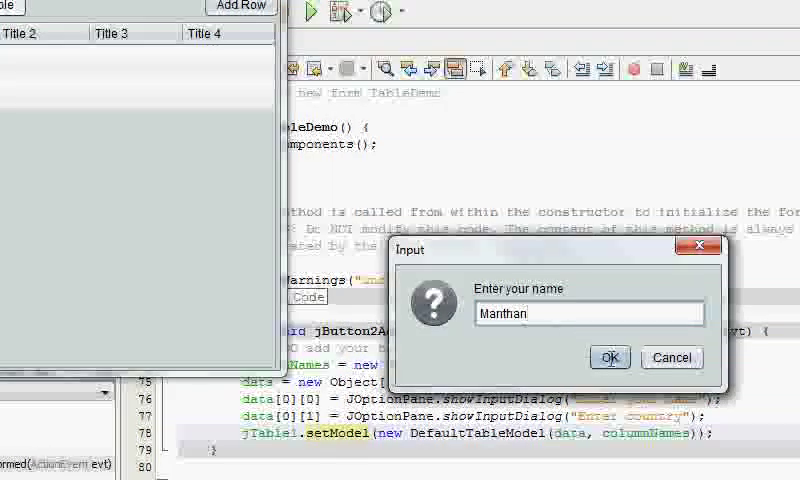
pyautogui.click(610, 357)
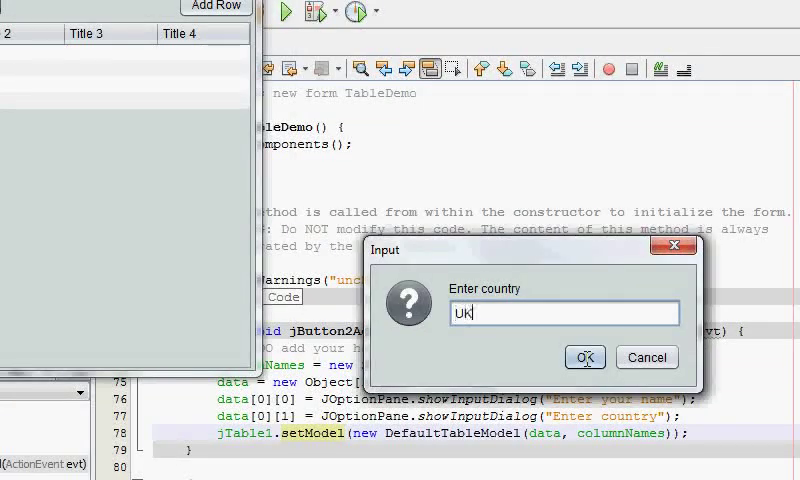
pyautogui.click(585, 357)
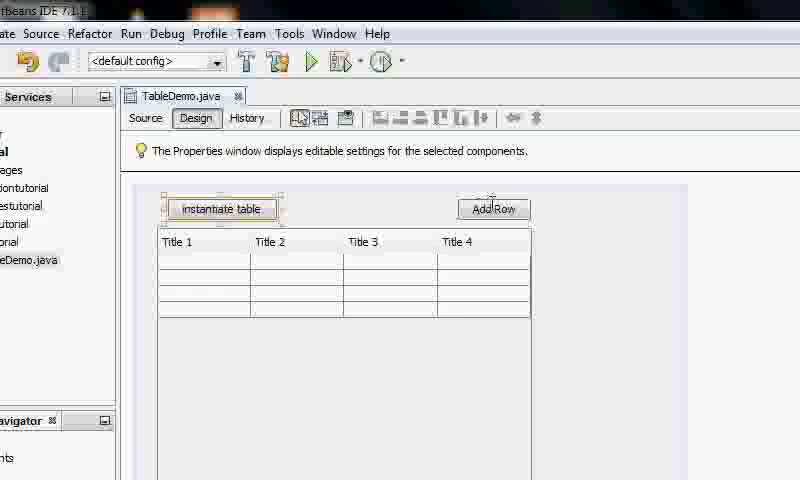
# - In jButton1's handler, declare Object[][] temp = new Object[data.length][2]
pyautogui.click(493, 208)
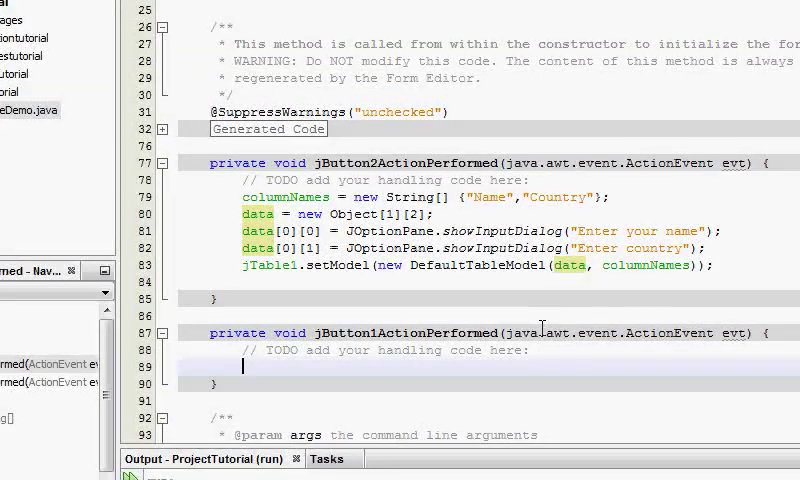
pyautogui.write('Object[][] t')
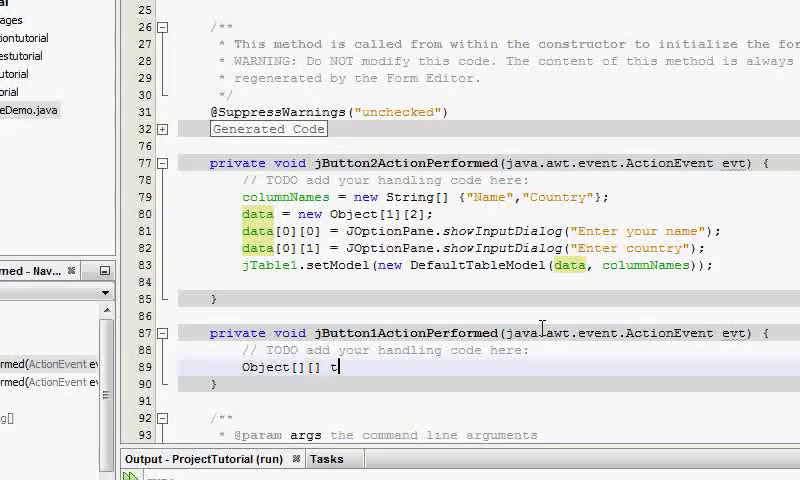
pyautogui.write('emp = new Object[][];')
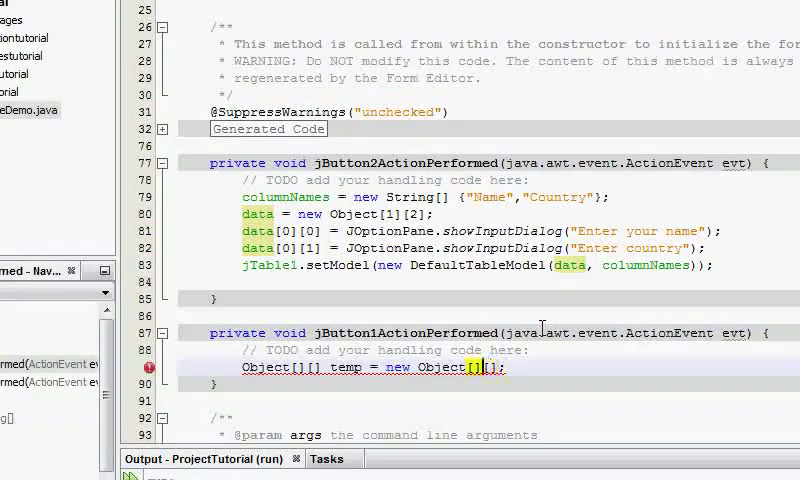
pyautogui.write('data')
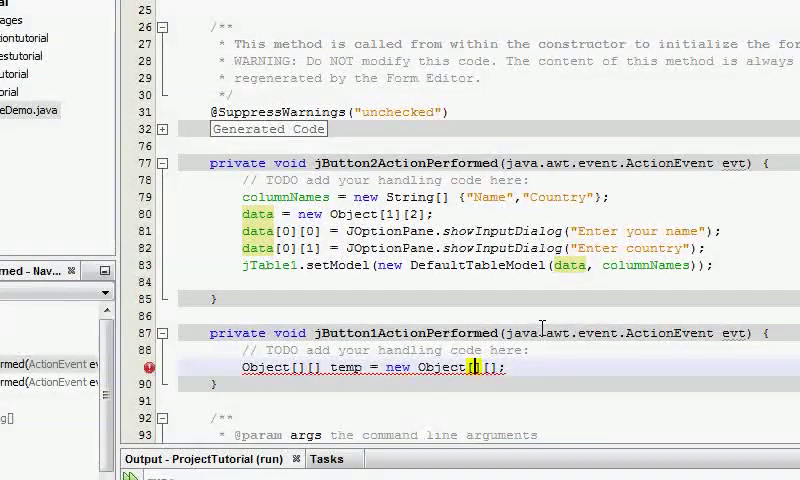
pyautogui.write('data.length')
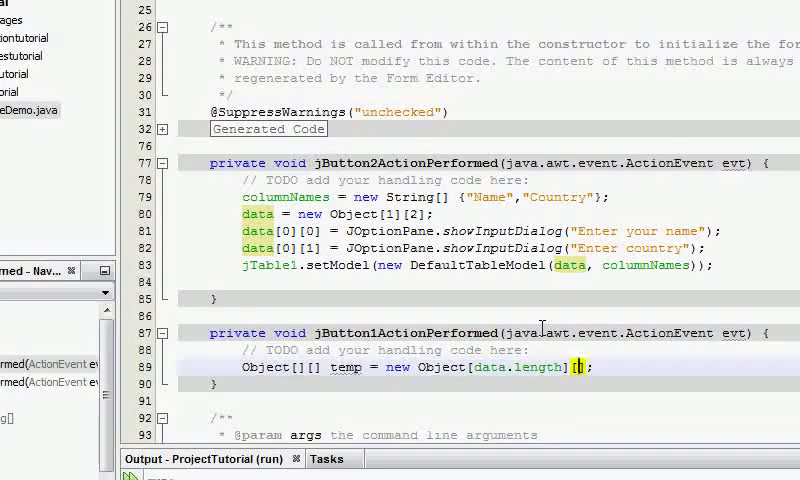
pyautogui.write('2')
pyautogui.write('for(int ')
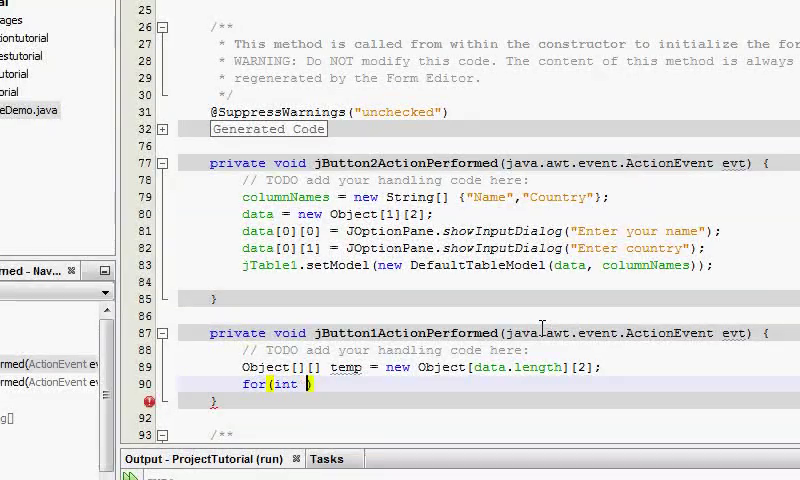
# - Write nested for loops copying data[i][j] into temp[i][j]
pyautogui.write('i=0;i<data.length;i++')
pyautogui.write('fr')
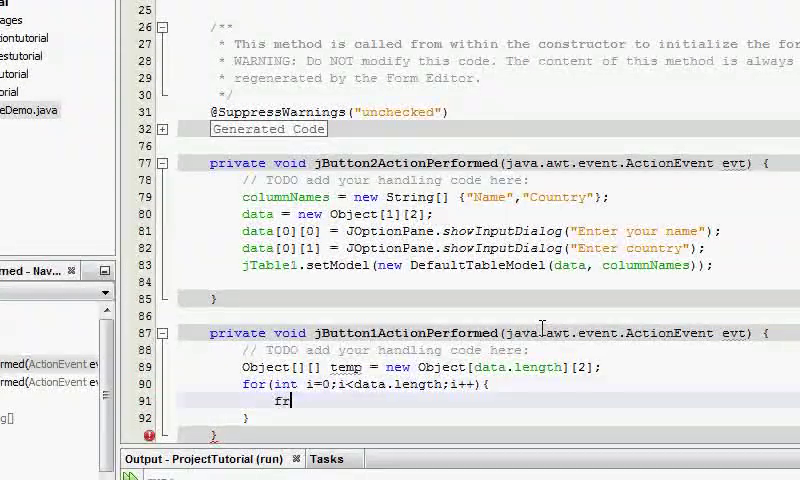
pyautogui.write('for(in')
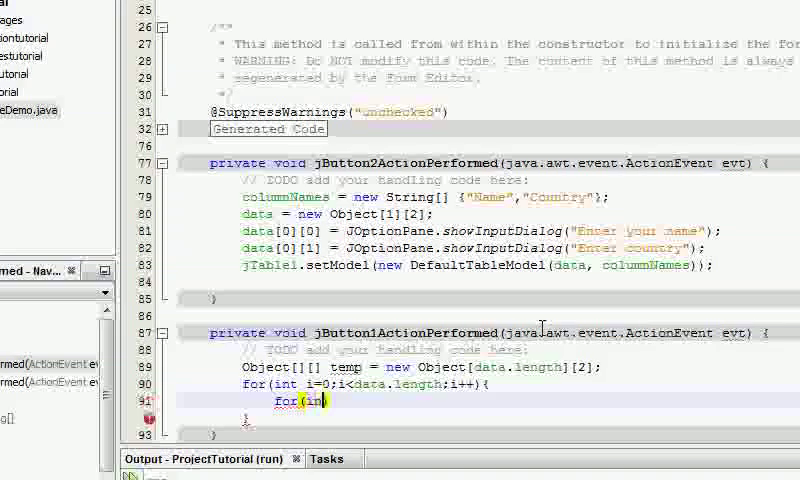
pyautogui.write('j=0;j>')
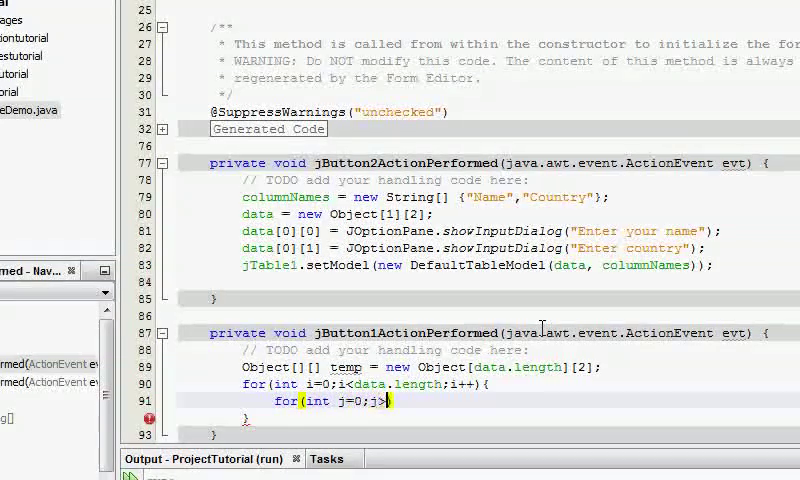
pyautogui.write('<2;j++){')
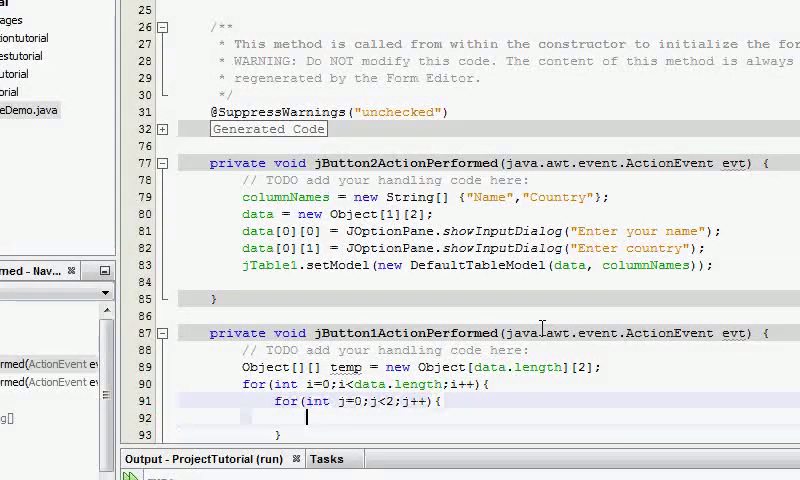
pyautogui.write('emp[')
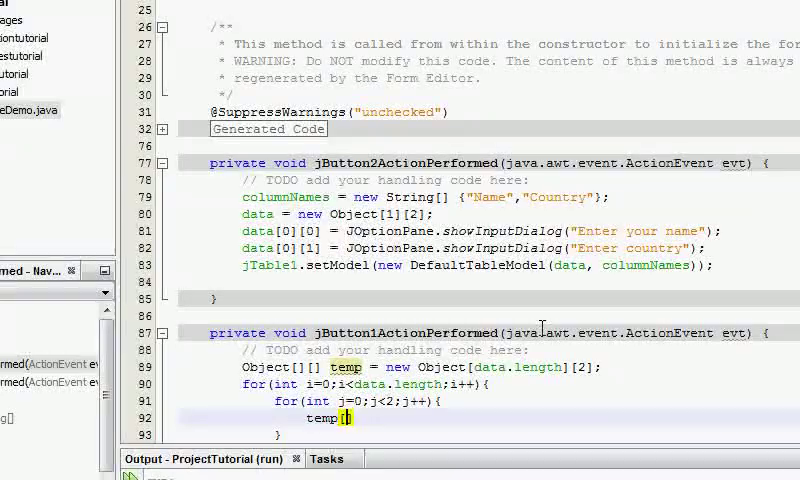
pyautogui.write('[i][j] =')
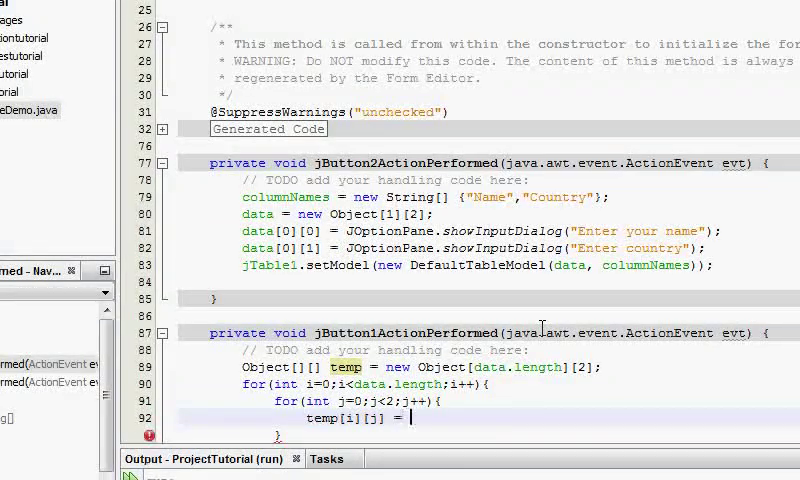
pyautogui.write('data[i][j];')
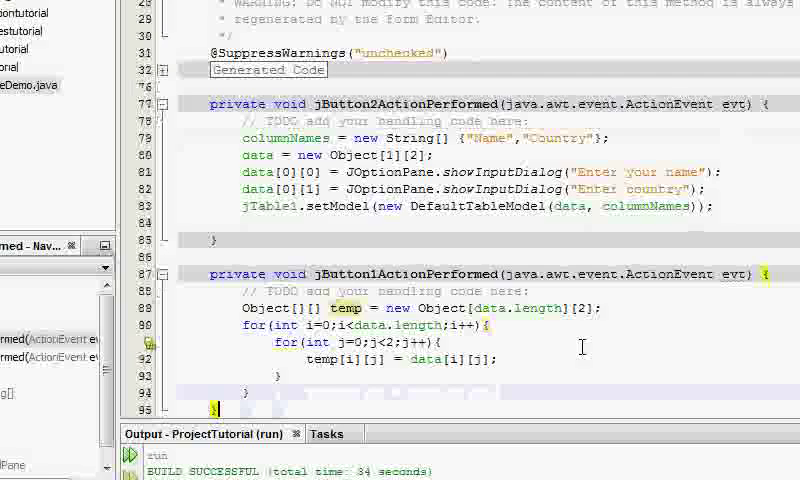
# - Size temp to data.length+1, store dialog input in temp[data.length], and set data = temp
pyautogui.scroll(-3)
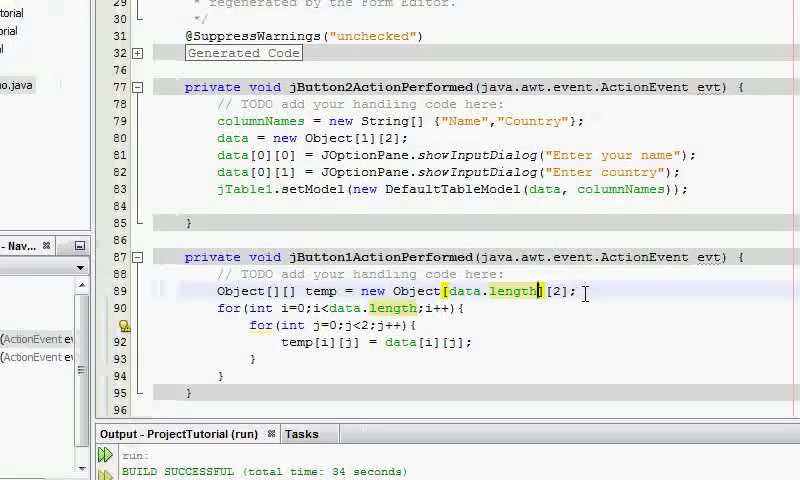
pyautogui.write('+1')
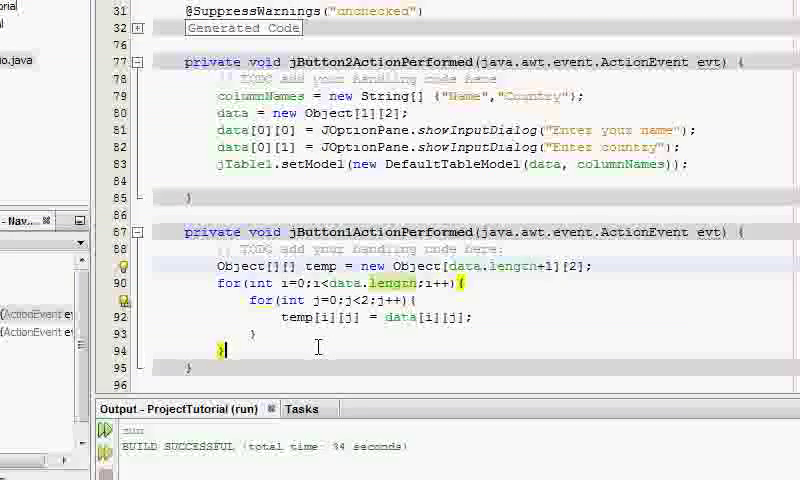
pyautogui.doubleClick(385, 283)
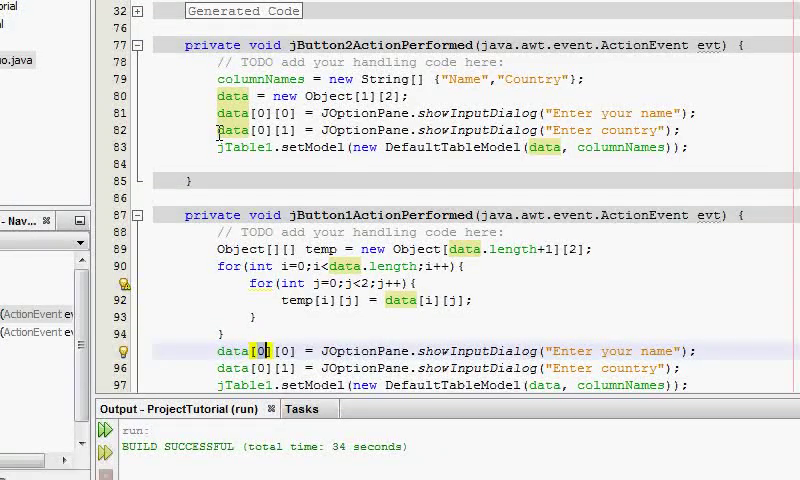
pyautogui.write('data.length')
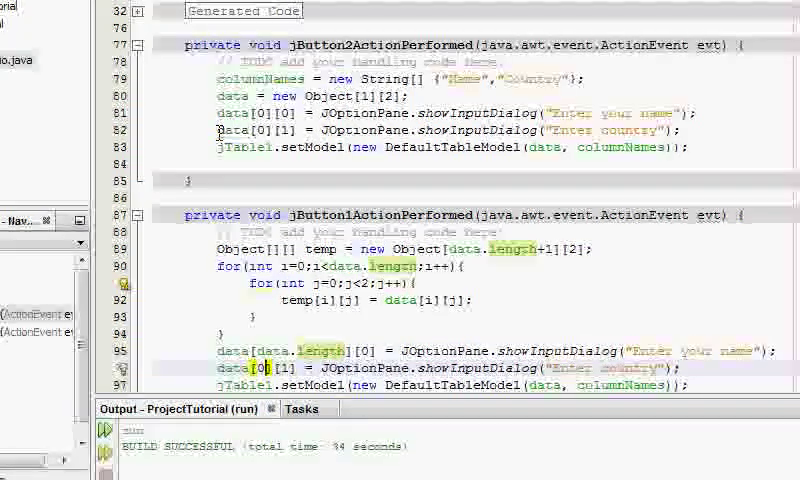
pyautogui.write('data.length')
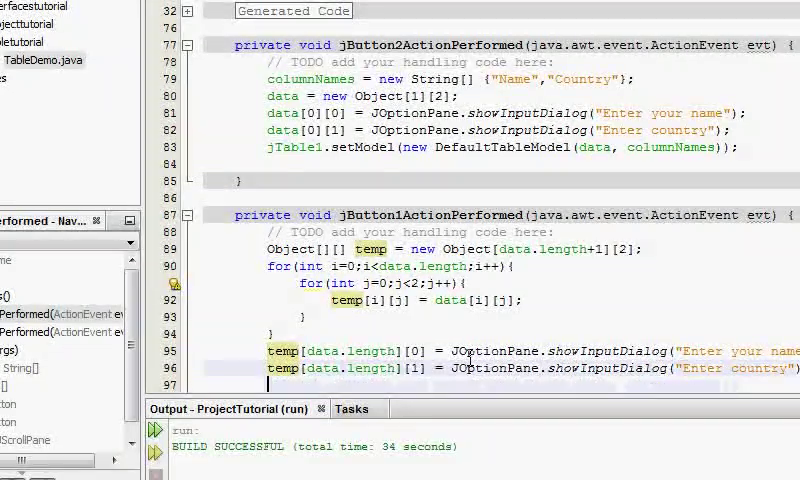
pyautogui.write('data = temp;')
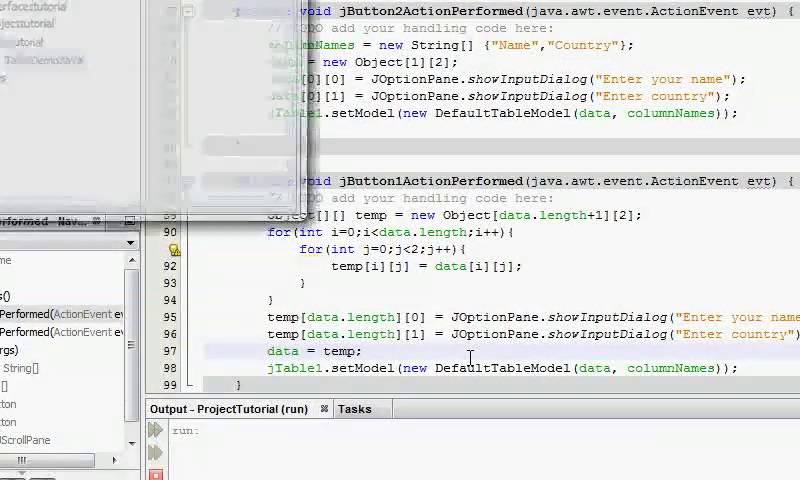
# - Instantiate the table with the first row Manthan, UK
pyautogui.click(95, 54)
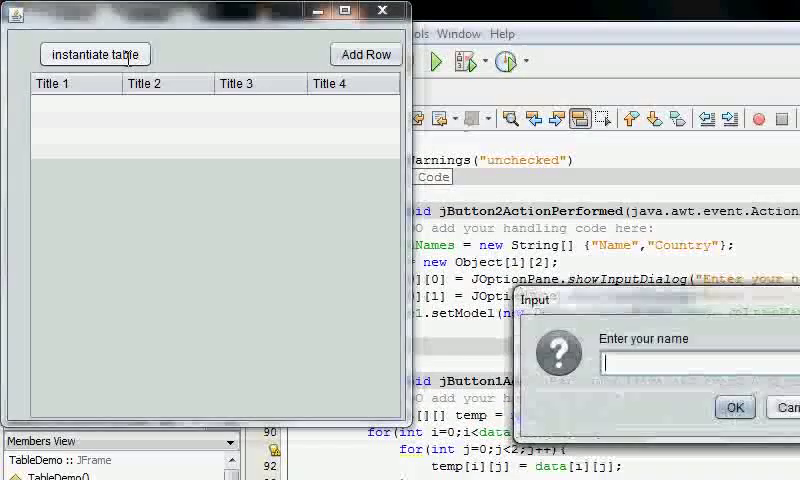
pyautogui.write('Mantha')
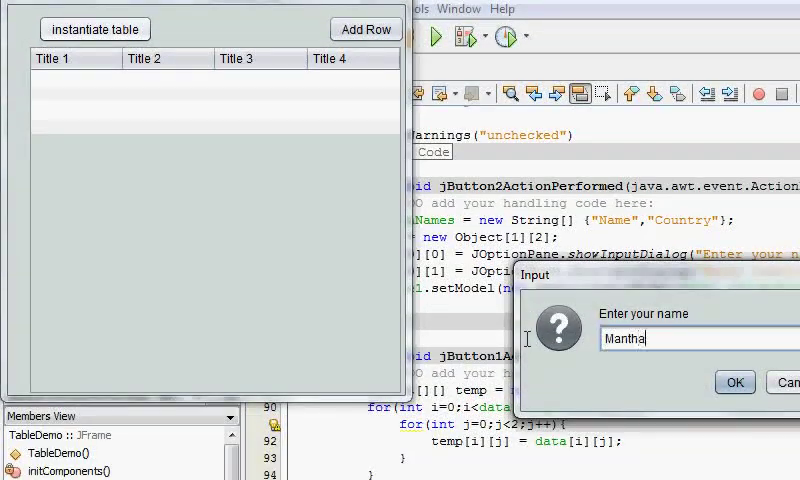
pyautogui.click(735, 381)
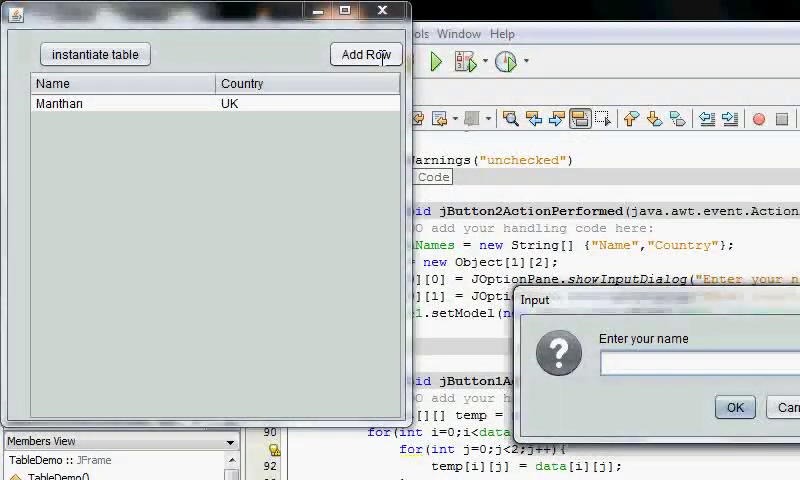
# - Add the rows John/US and Sam/Aus through the Add Row prompts
pyautogui.write('John')
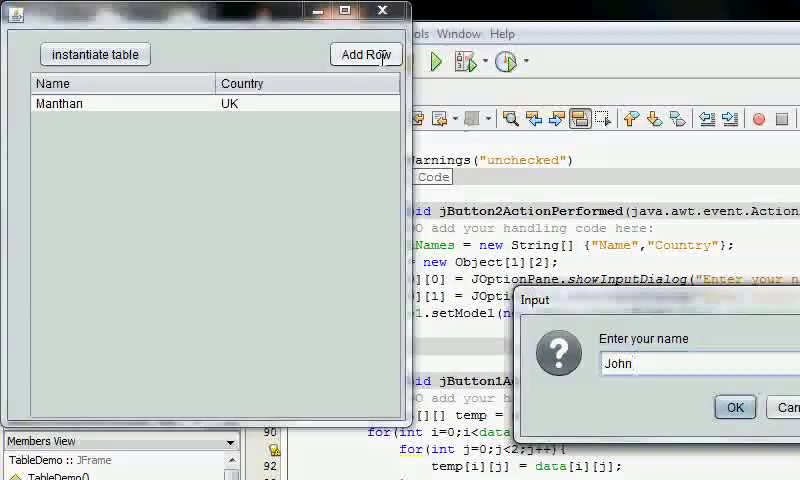
pyautogui.click(739, 407)
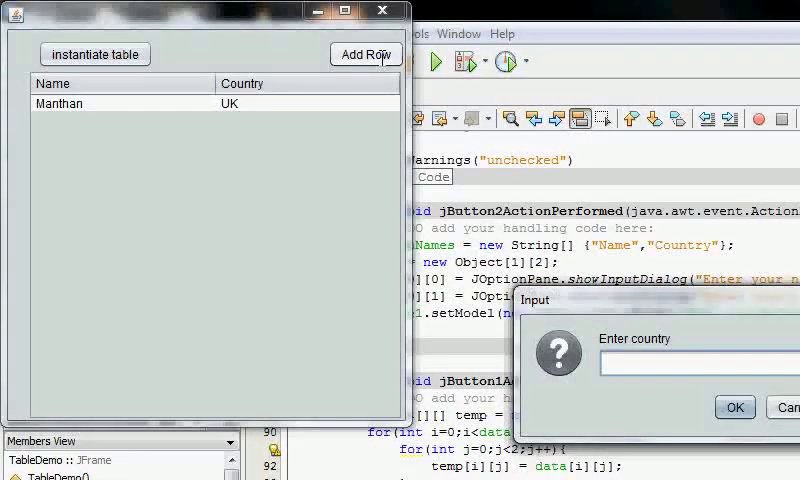
pyautogui.click(741, 404)
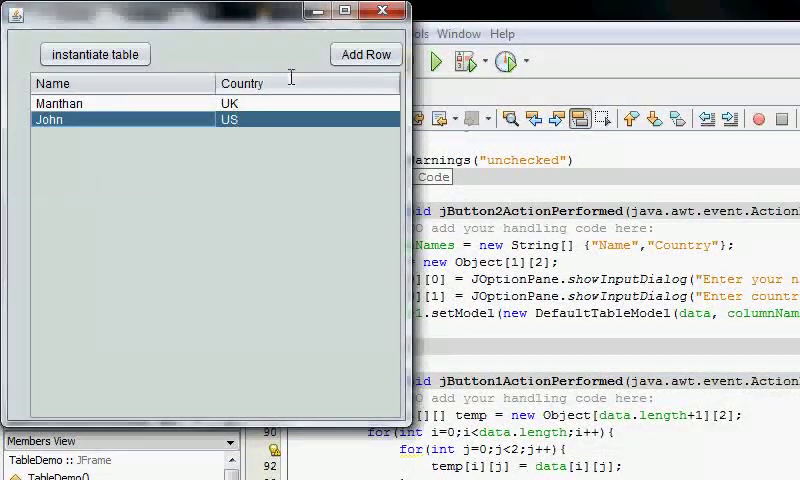
pyautogui.click(366, 54)
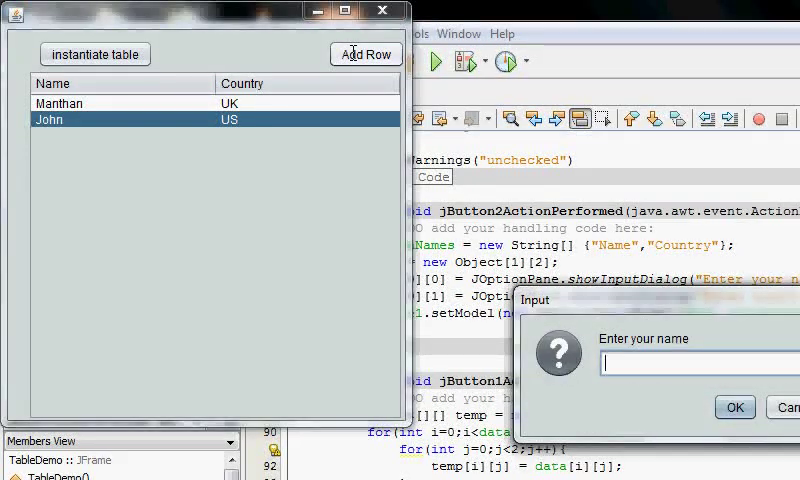
pyautogui.write('Sa')
pyautogui.write('Au')
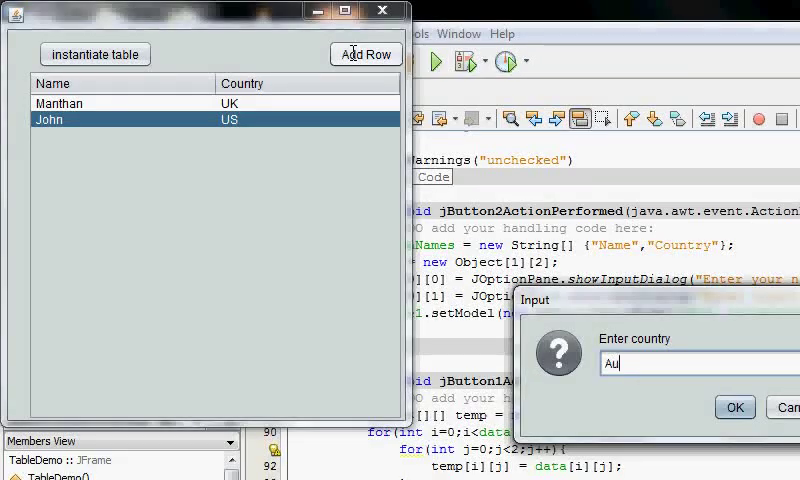
pyautogui.click(736, 408)
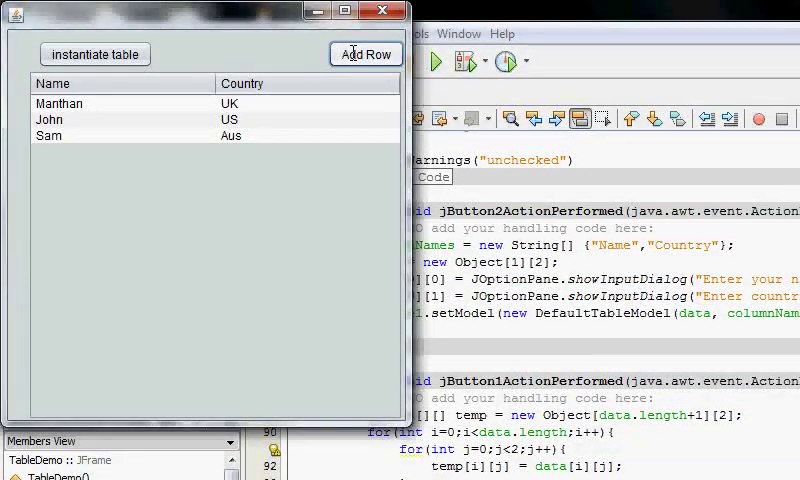